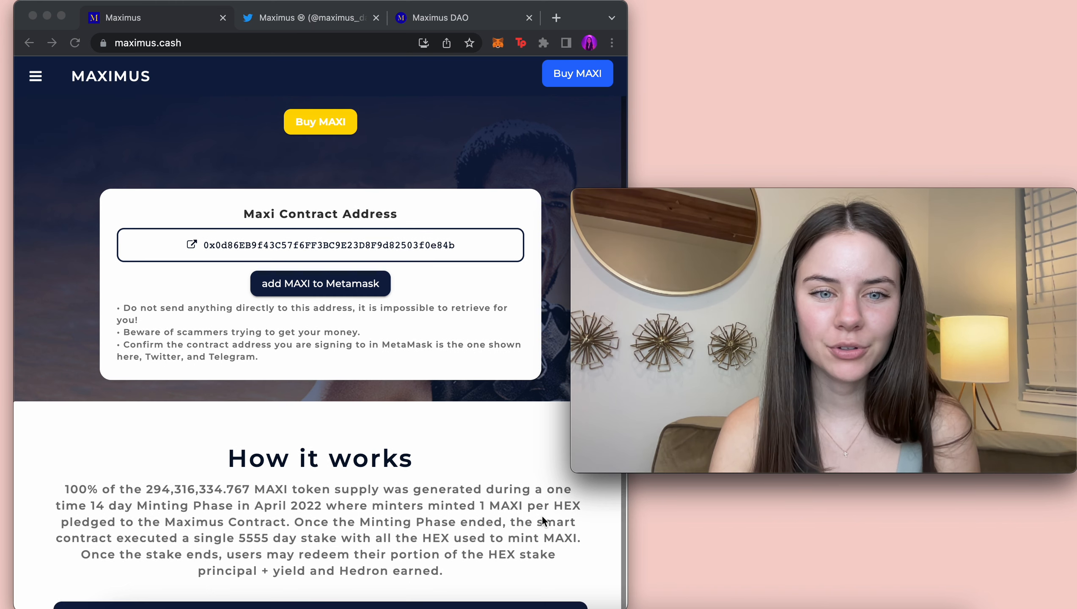
- Scroll maximus.cash past the contract address, How it works and Tokenomics to the Premium Discount Cycle chart
scroll(down, 3)
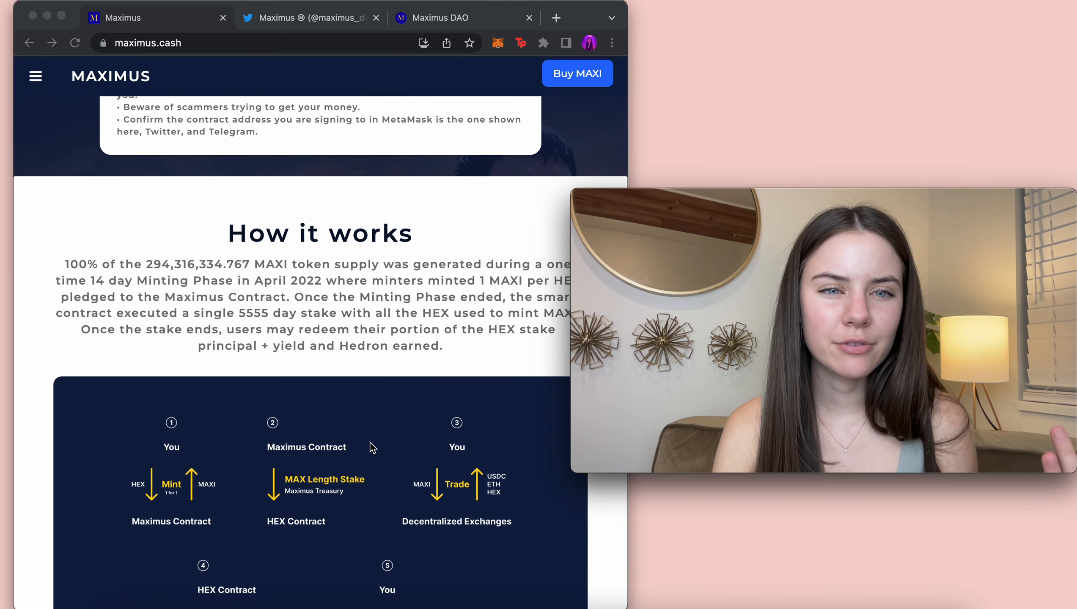
scroll(down, 3)
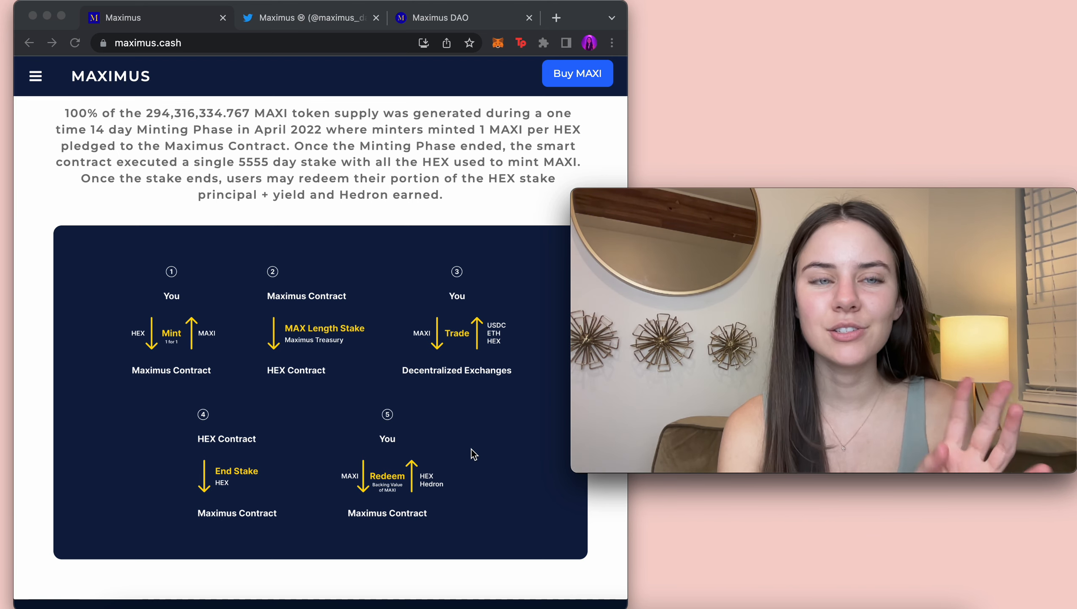
scroll(down, 3)
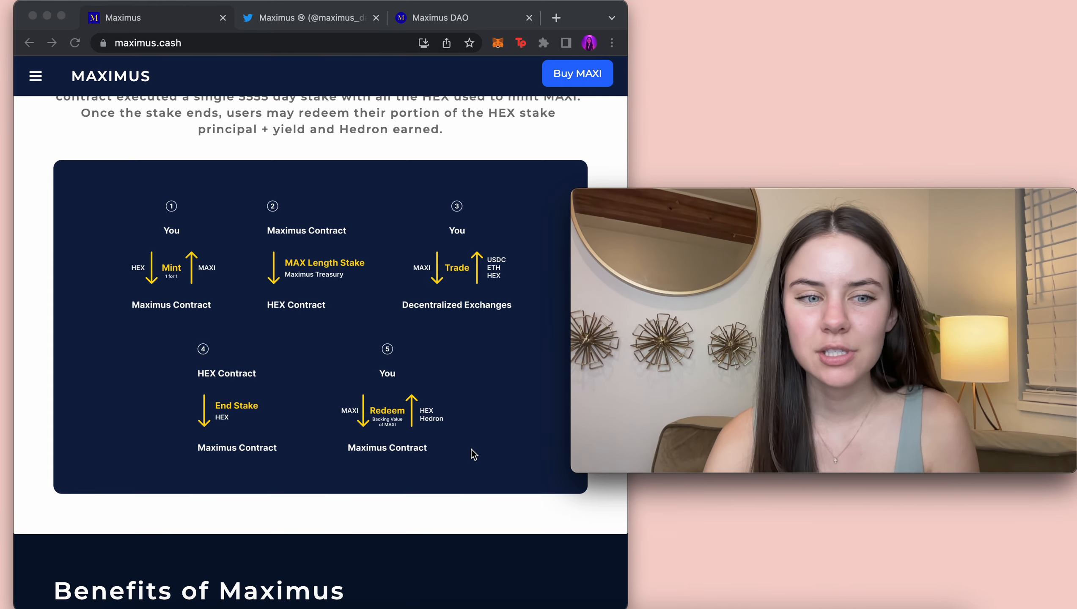
scroll(down, 3)
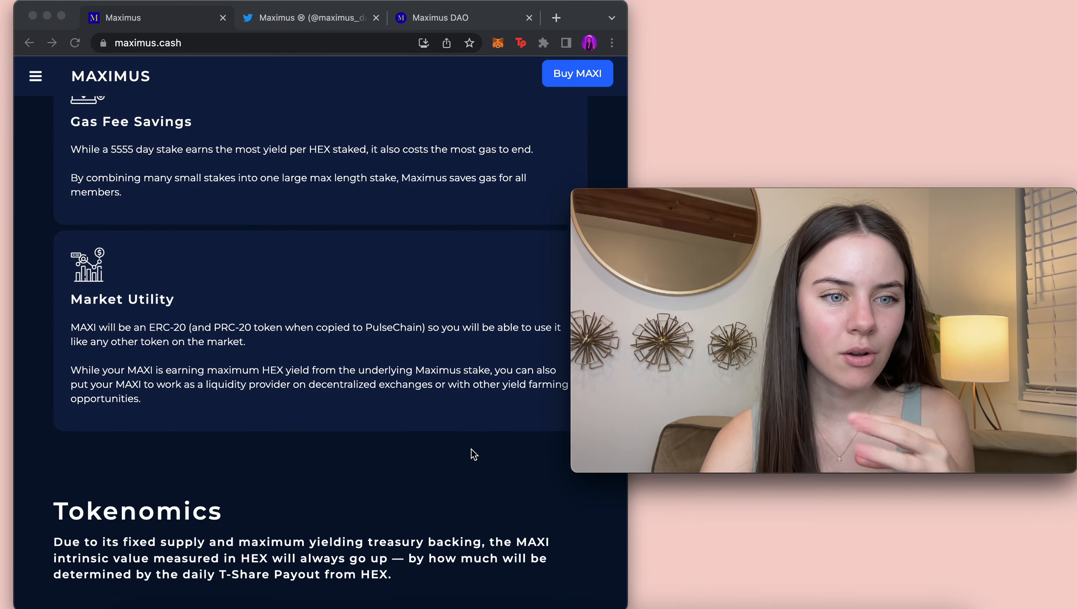
scroll(down, 3)
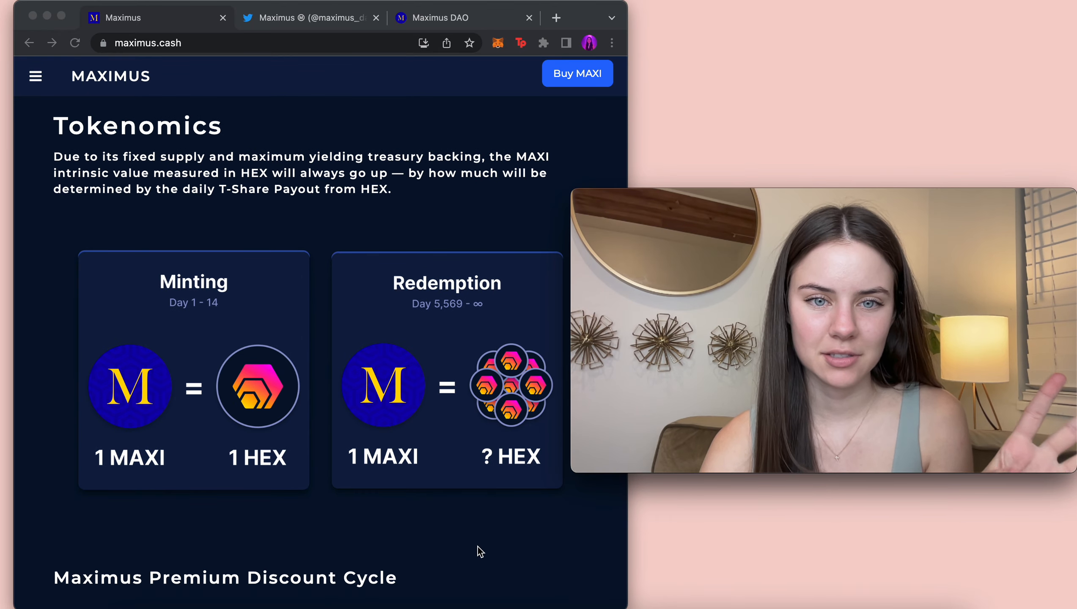
scroll(down, 3)
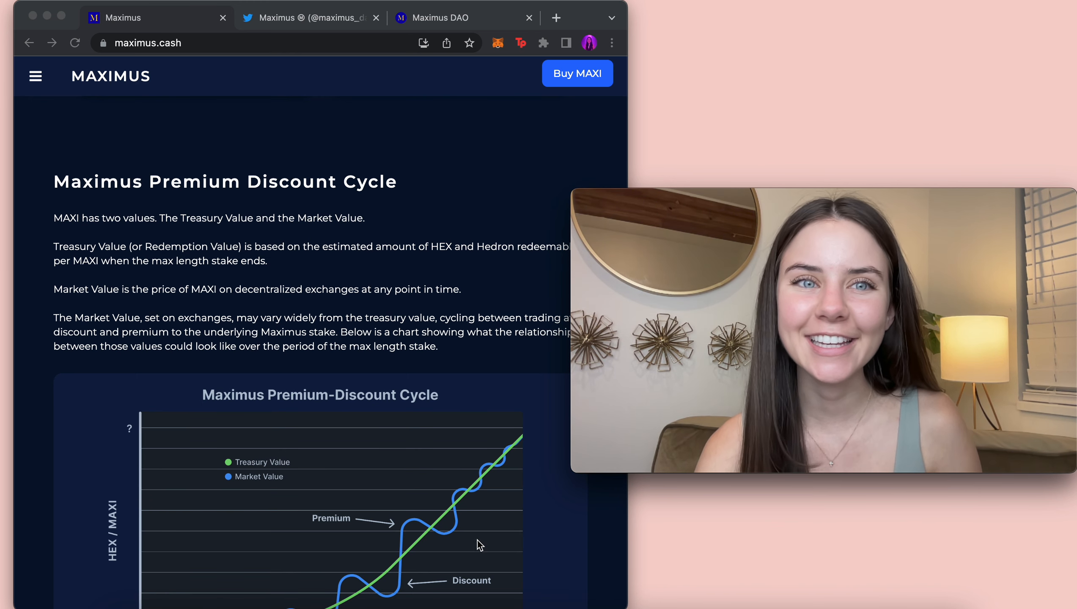
- Switch to the Maximus DAO Bento page and scroll past Official Links to the PulseX buy links
click(309, 18)
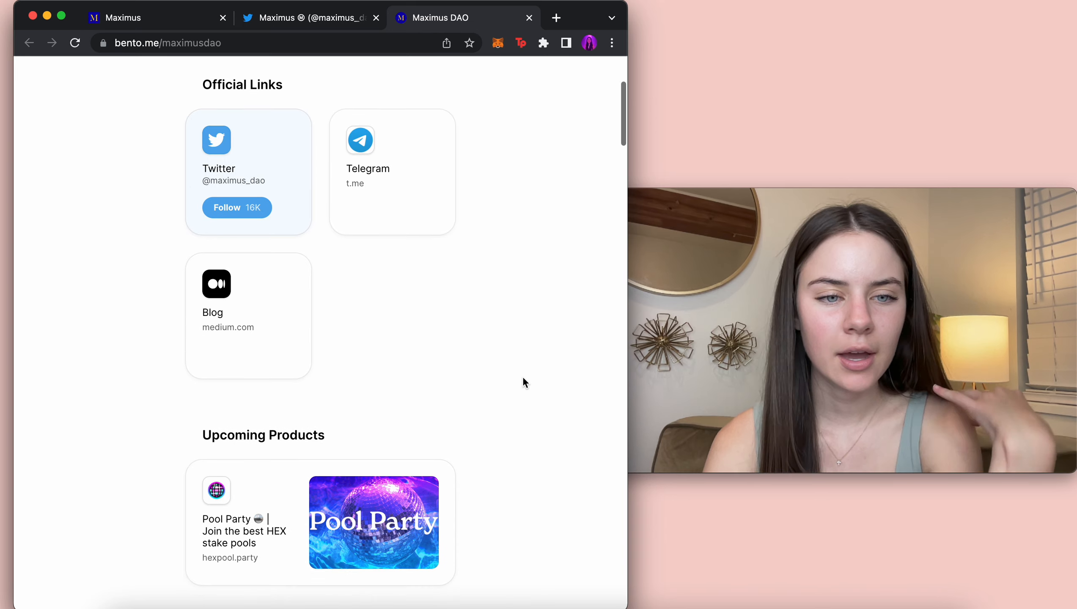
scroll(down, 3)
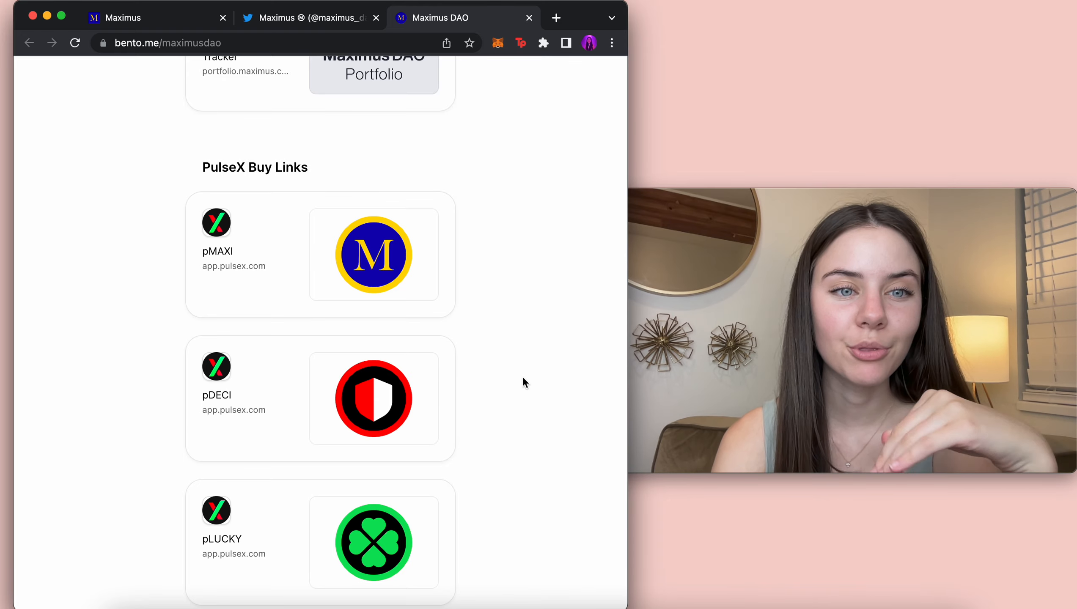
scroll(down, 3)
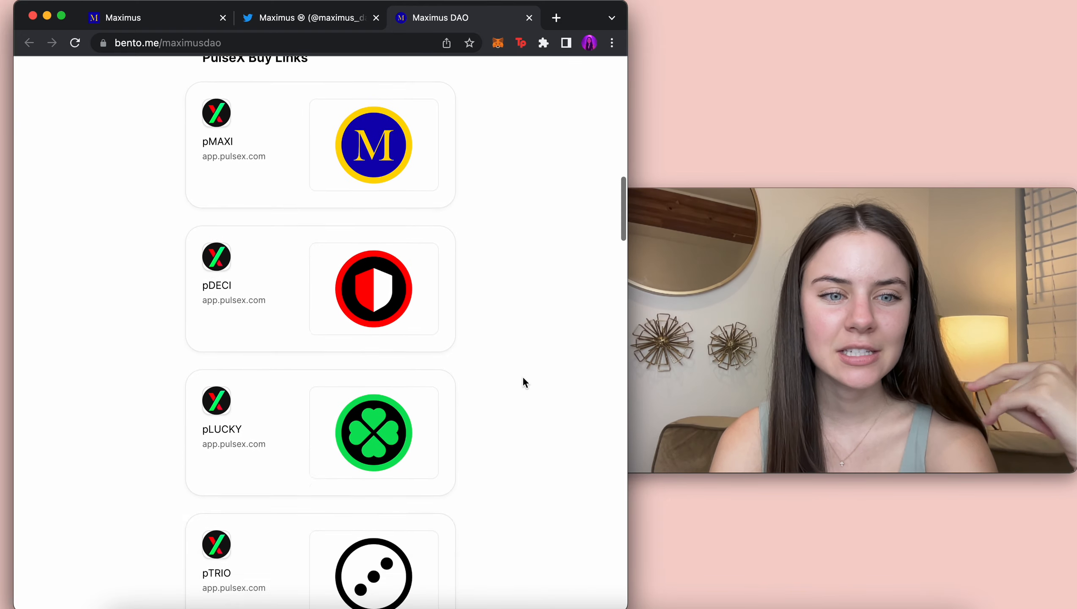
scroll(down, 3)
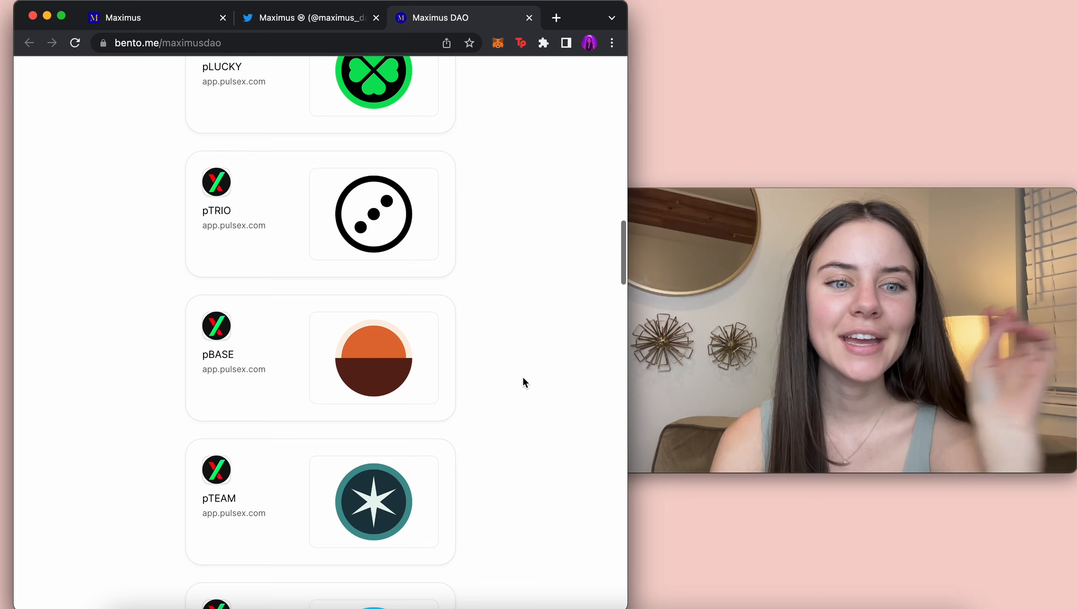
scroll(down, 3)
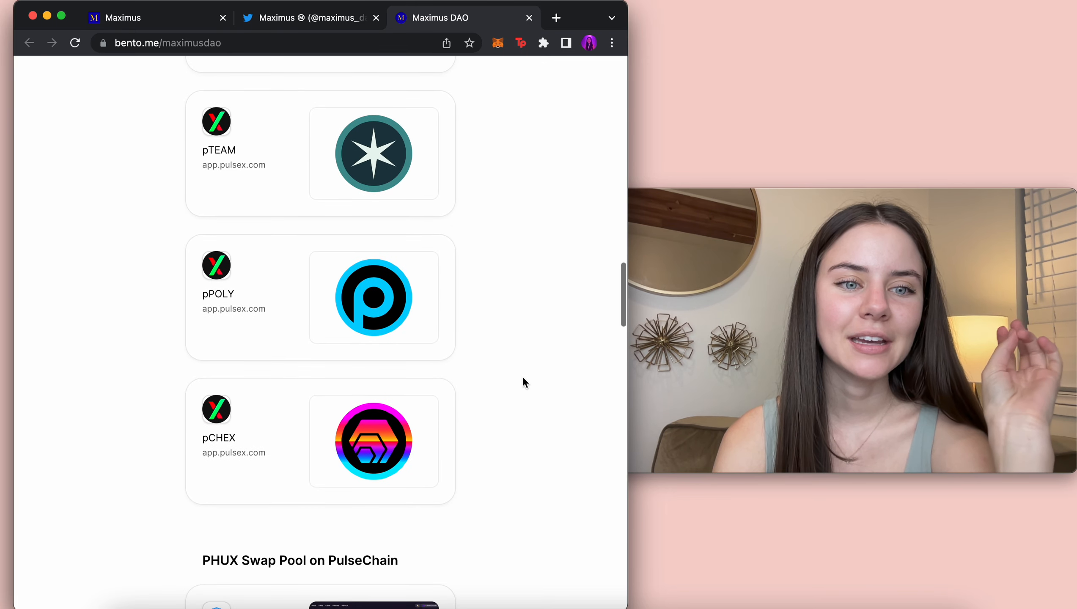
mouse_move(209, 468)
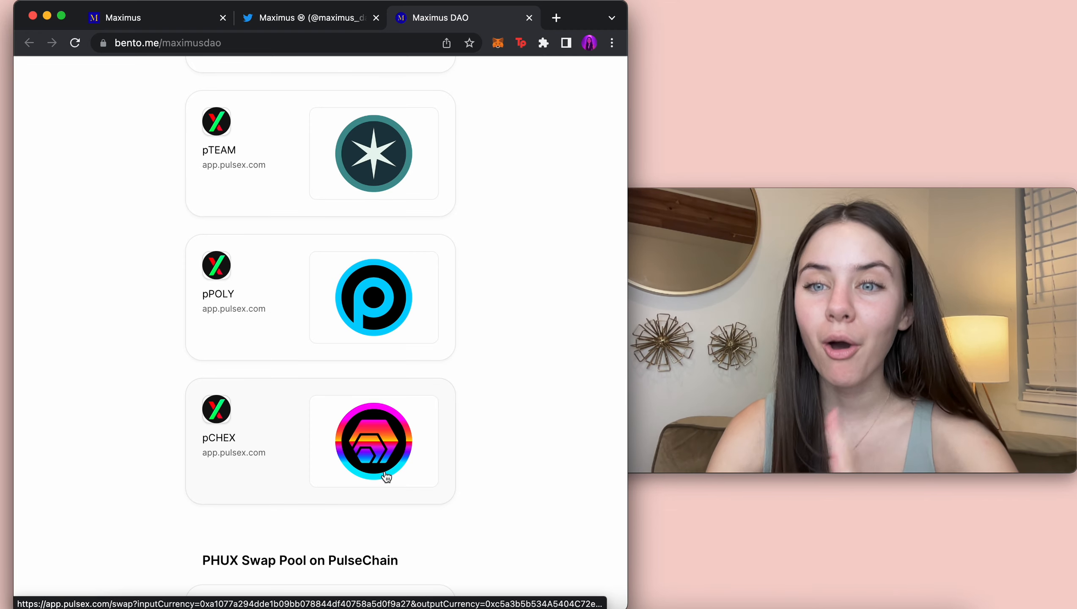
mouse_move(424, 460)
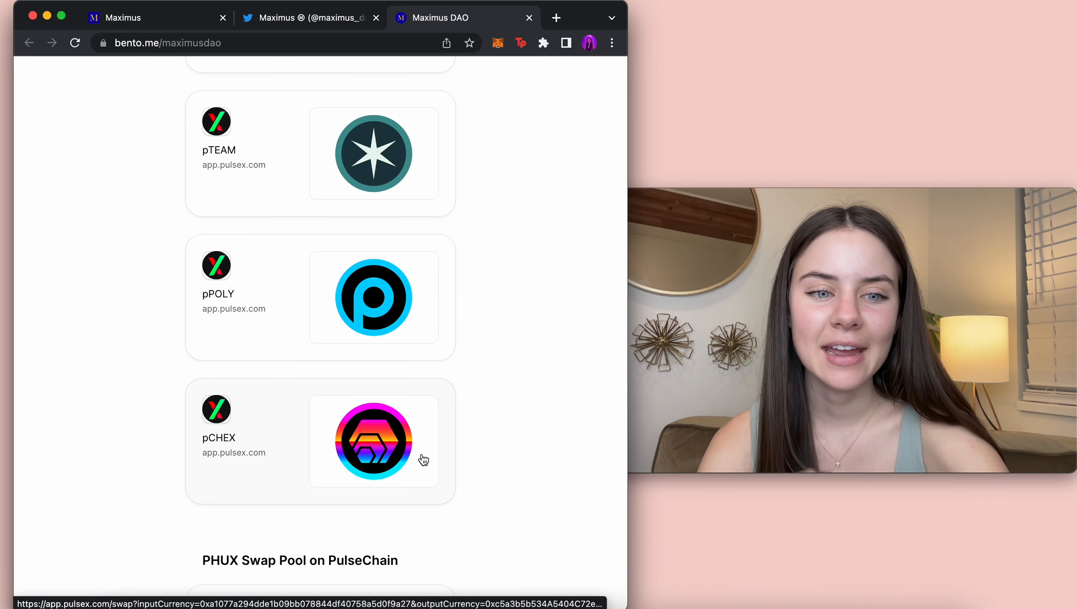
- Scroll the Bento page through the PHUX Swap Pool and Uniswap Buy Links down to App Links
scroll(down, 3)
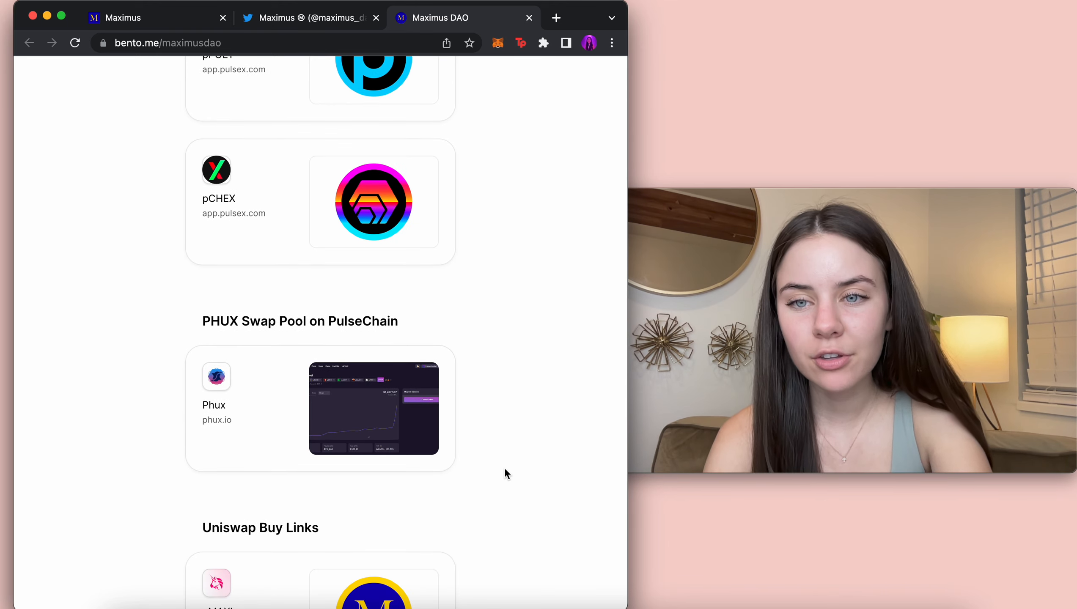
scroll(down, 3)
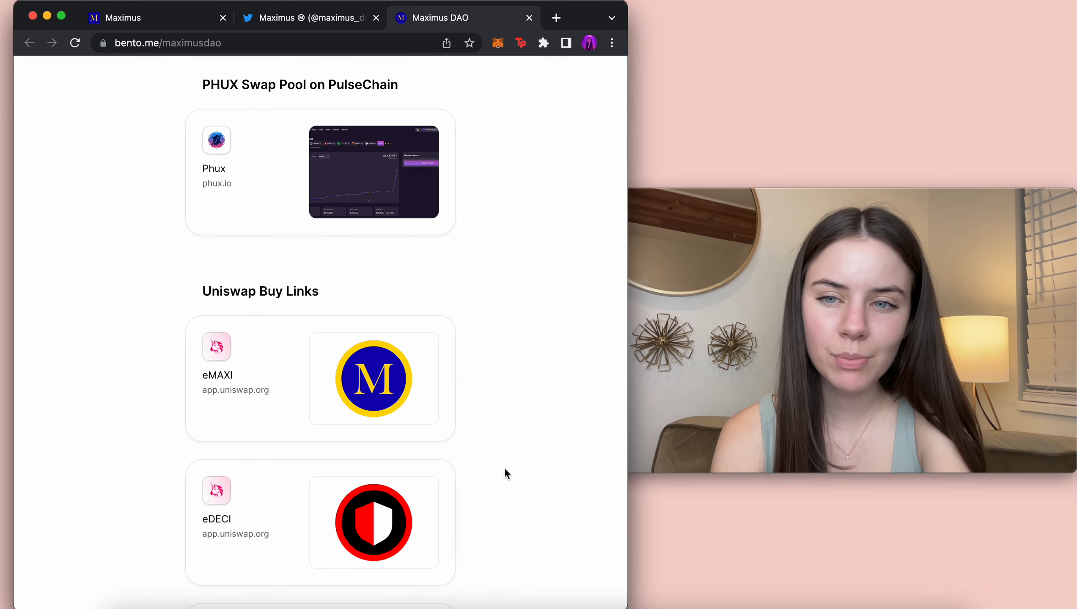
scroll(down, 3)
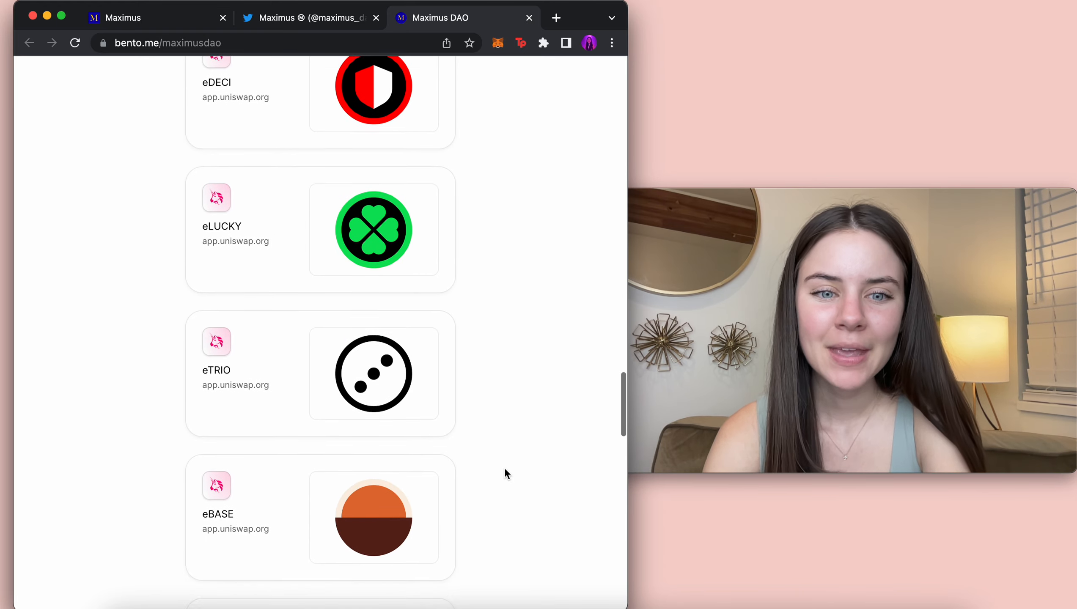
scroll(down, 3)
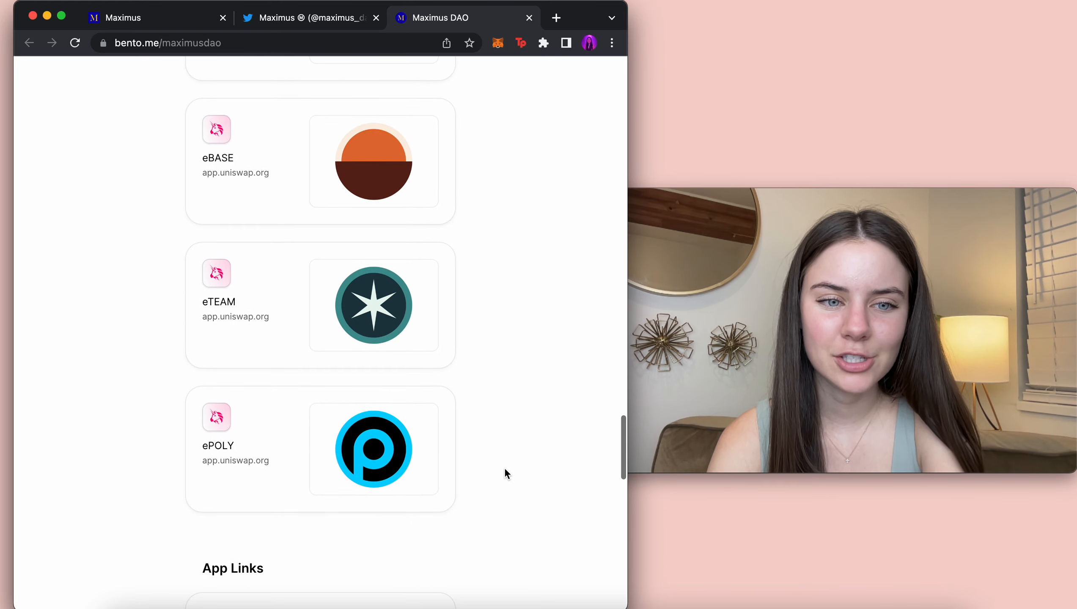
scroll(down, 3)
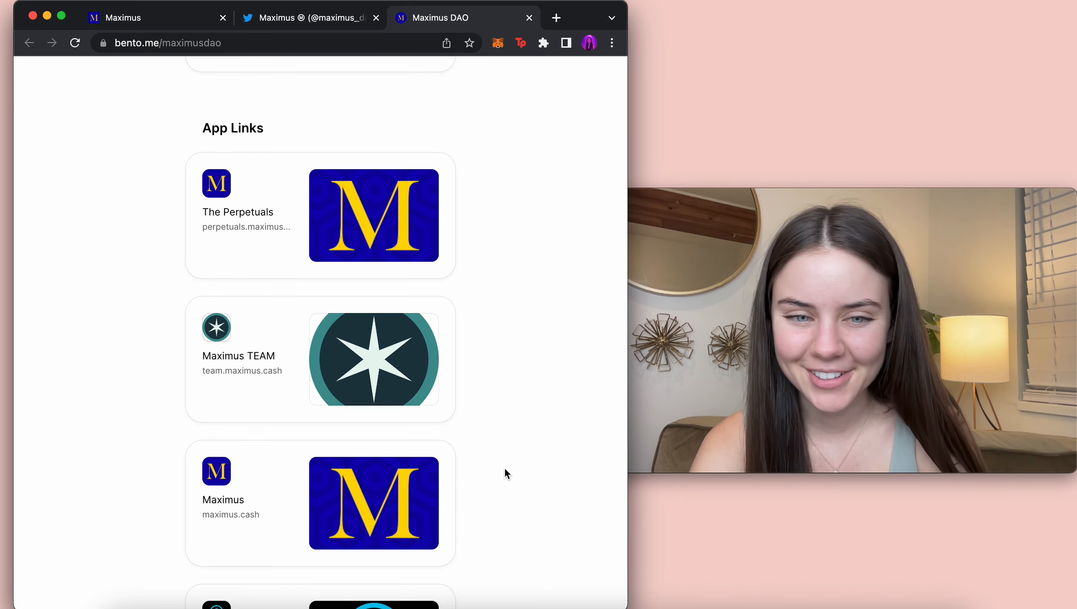
scroll(down, 3)
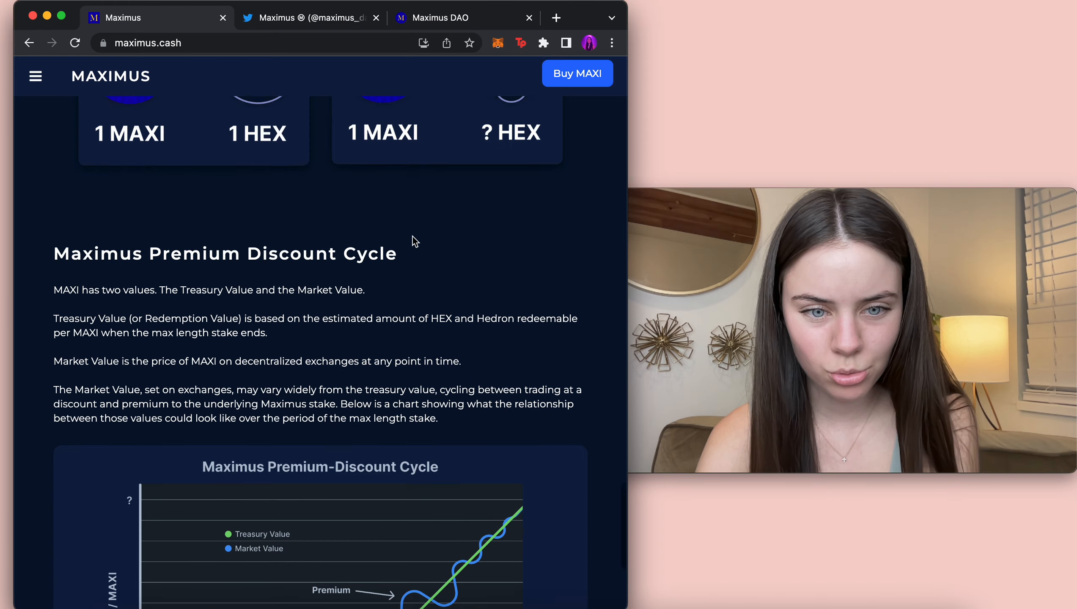
- Scroll around the Premium Discount Cycle section on maximus.cash
scroll(down, 3)
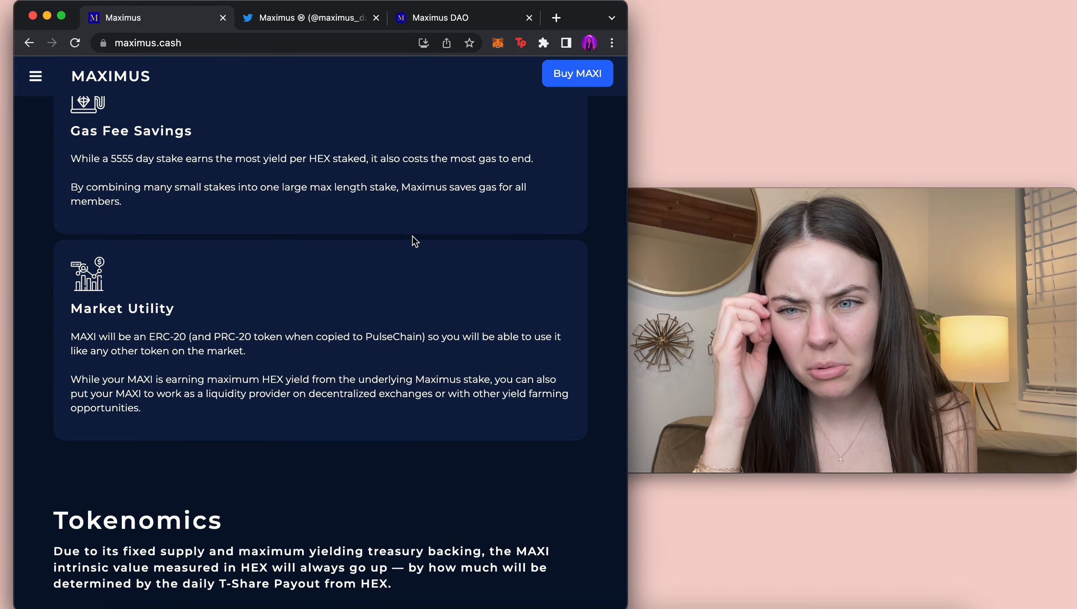
scroll(up, 3)
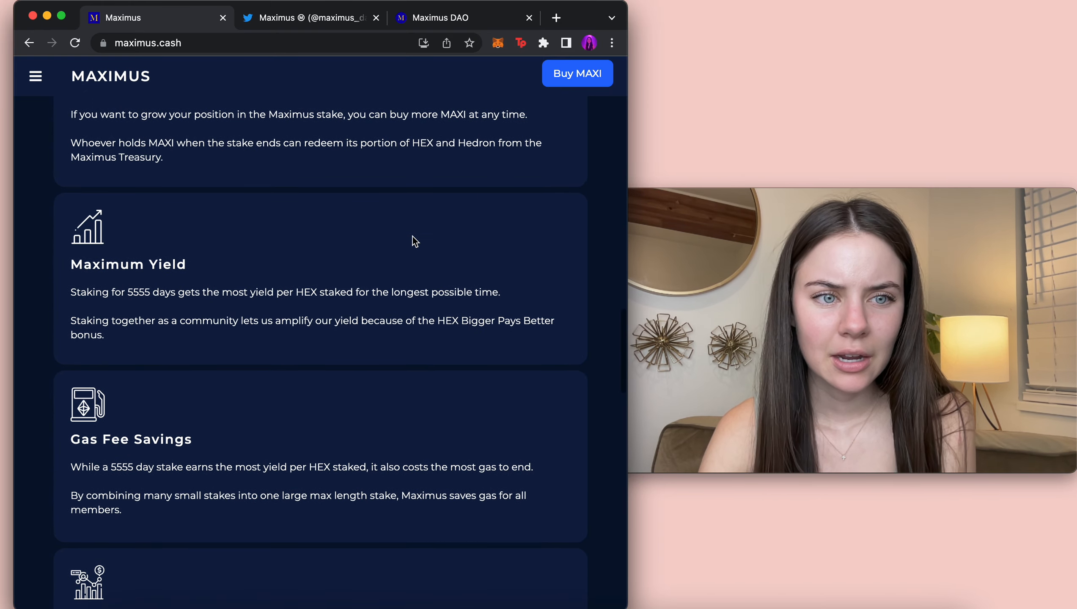
scroll(down, 3)
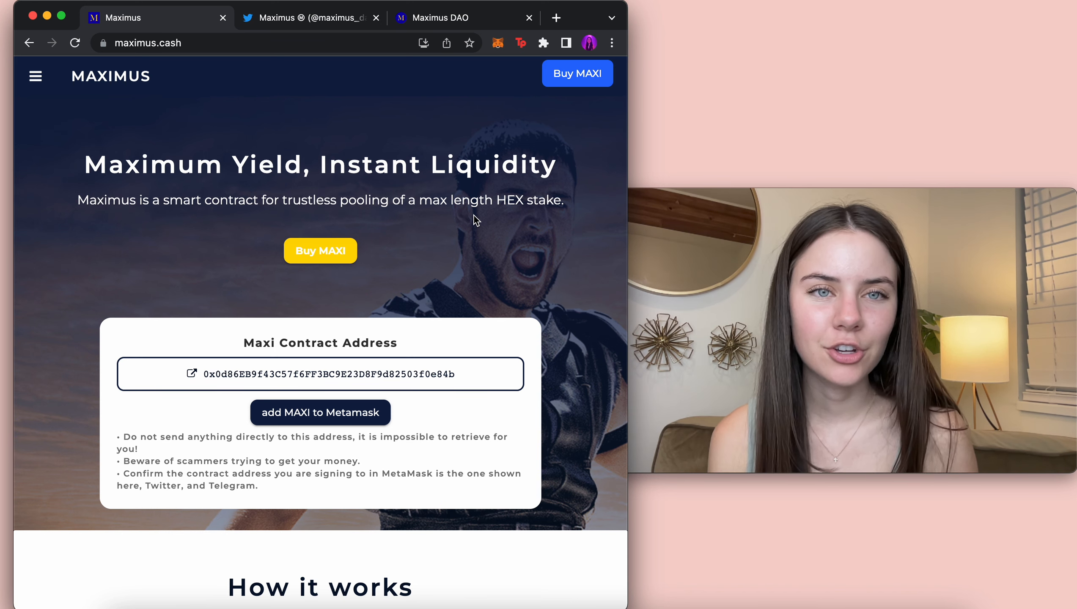
- Return to the Maximus DAO Bento page to see the pMAXI, pDECI, pLUCKY and pTRIO buy links
click(440, 18)
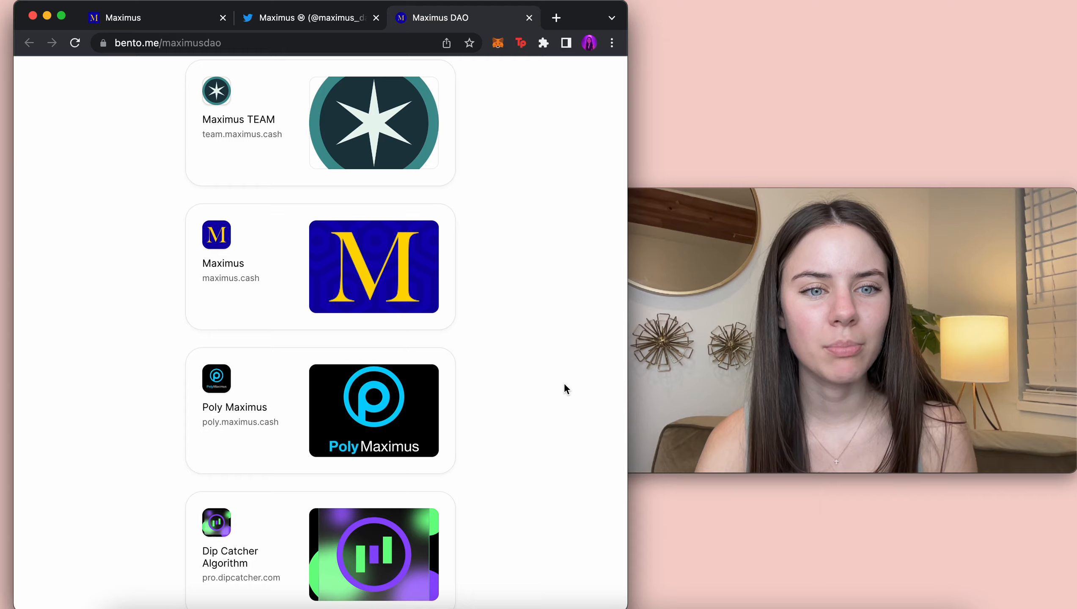
scroll(down, 3)
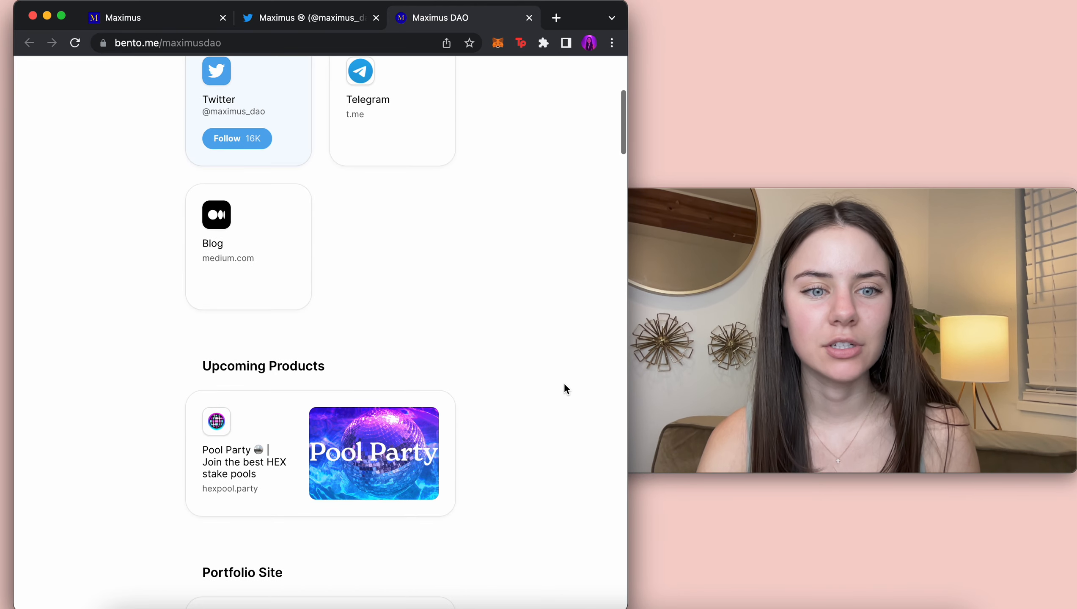
scroll(down, 3)
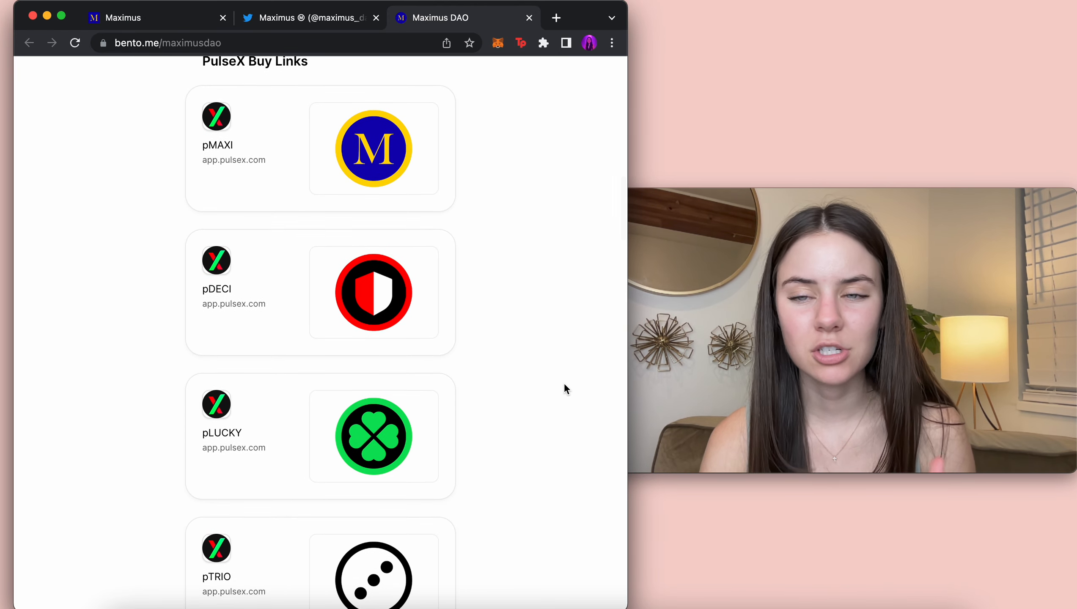